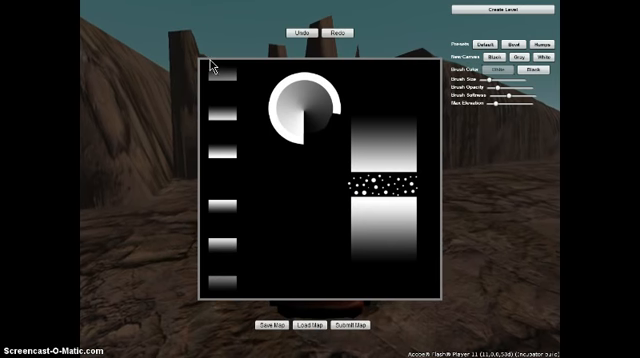
mouse_move(392, 204)
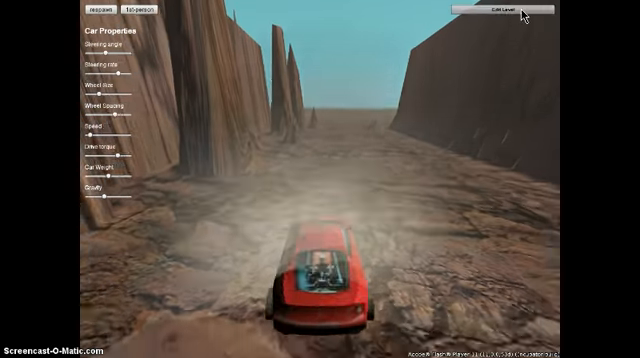
Stop driving and return to the level editor with the circle-and-bars height map.
click(504, 12)
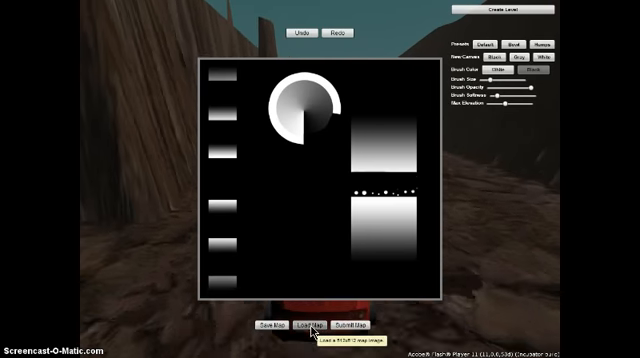
Load the Unreal PHD logo height map onto the canvas via Load Map.
click(312, 324)
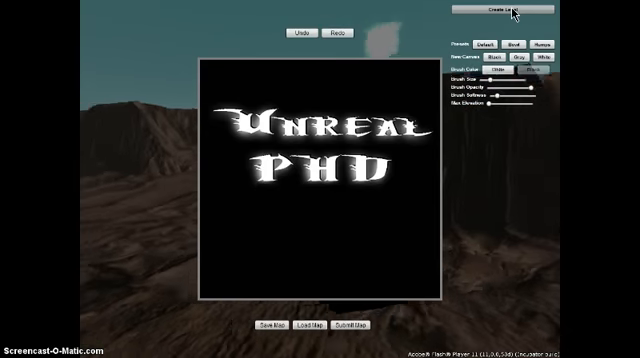
click(504, 12)
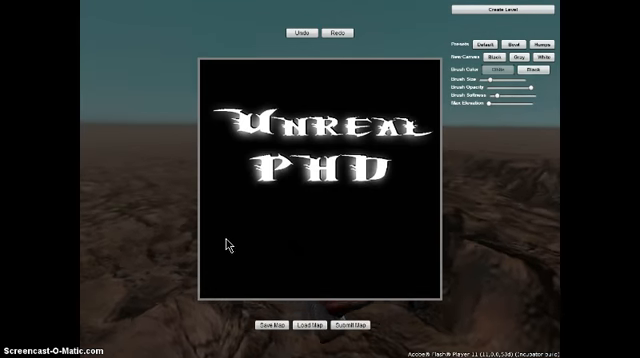
Paint white strokes below the logo, reload the circle-and-bars map, and start Submit Map.
drag(230, 210, 310, 270)
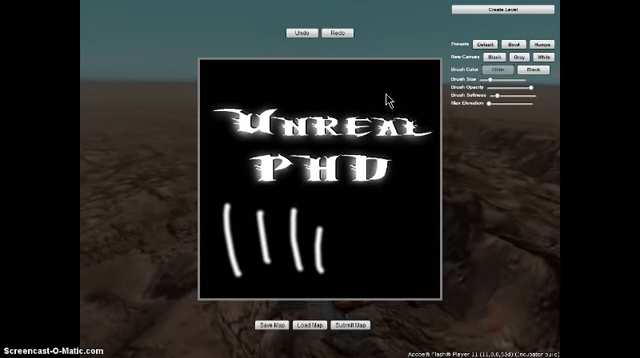
click(302, 32)
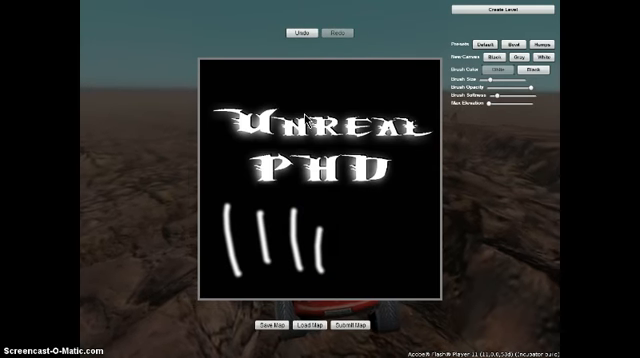
mouse_move(472, 118)
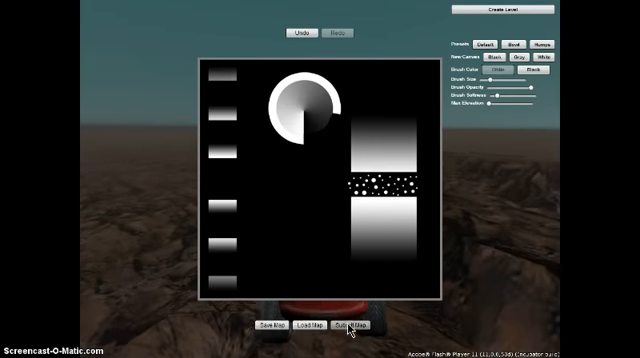
mouse_move(356, 324)
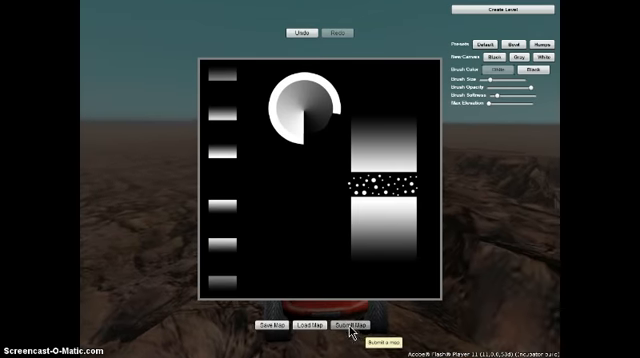
click(308, 324)
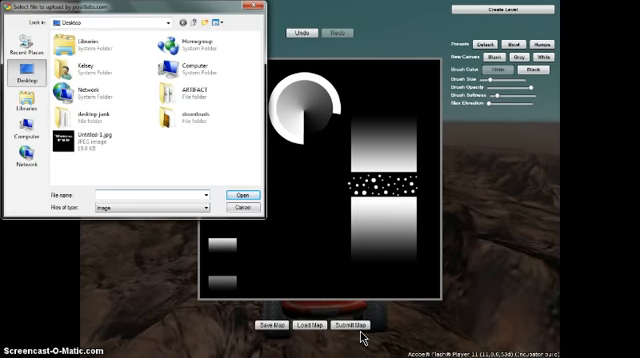